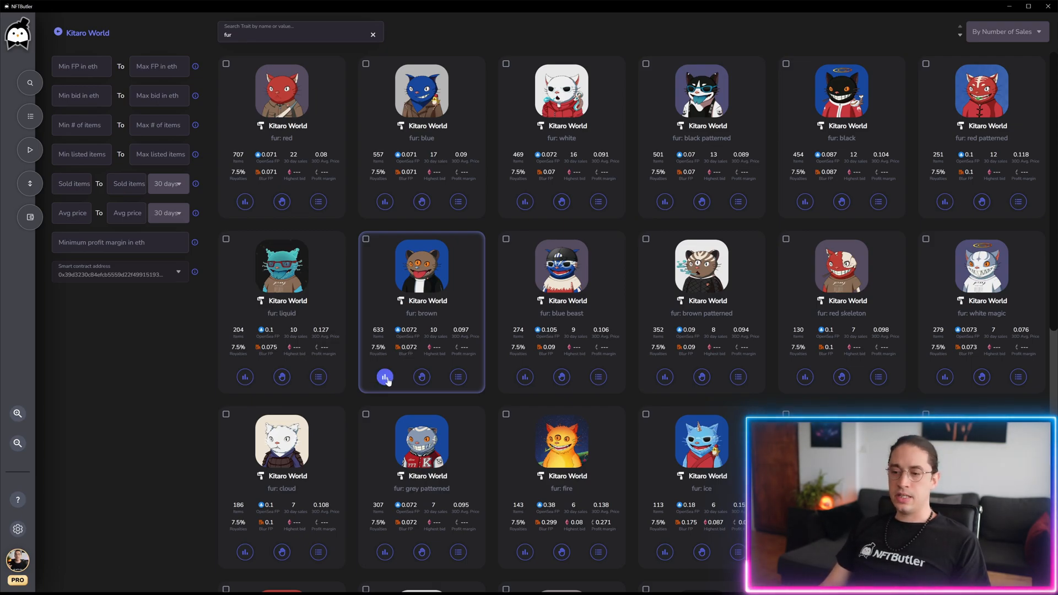
- Check the fur: brown price chart, close it, and start a bid task for that trait
left_click(385, 378)
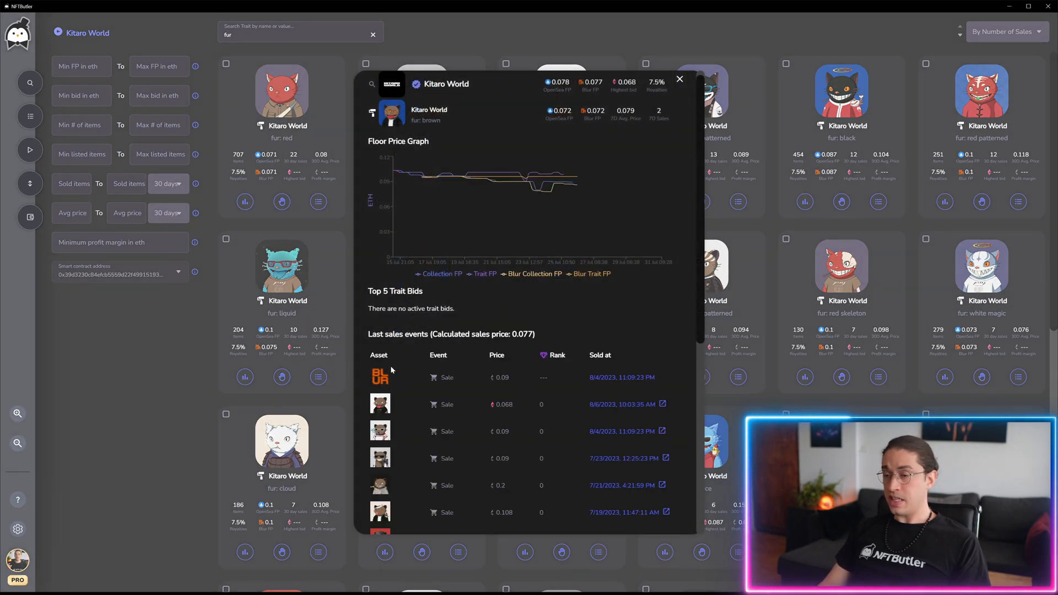
left_click(680, 80)
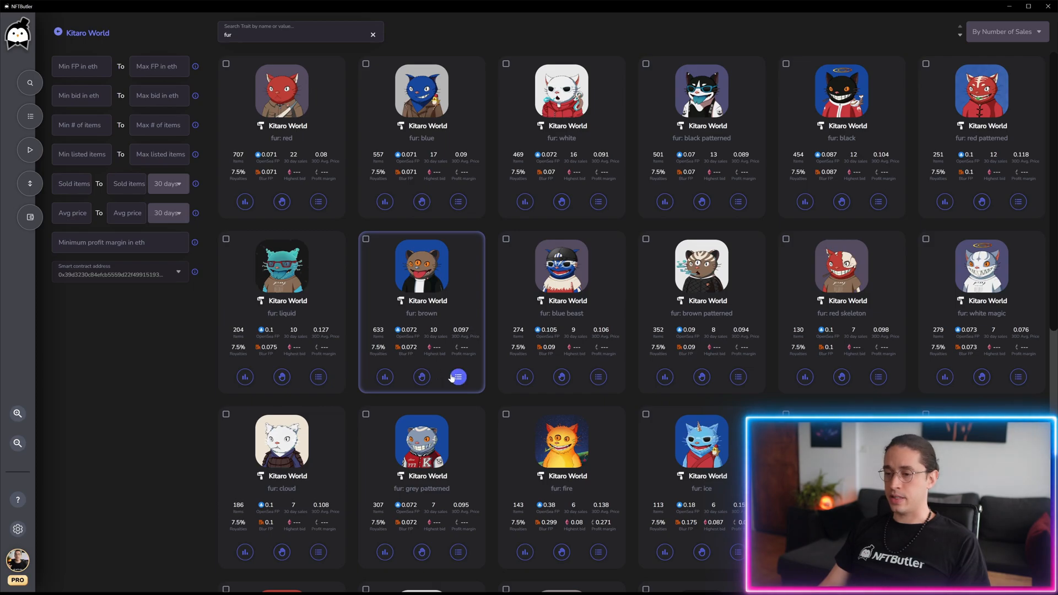
left_click(457, 377)
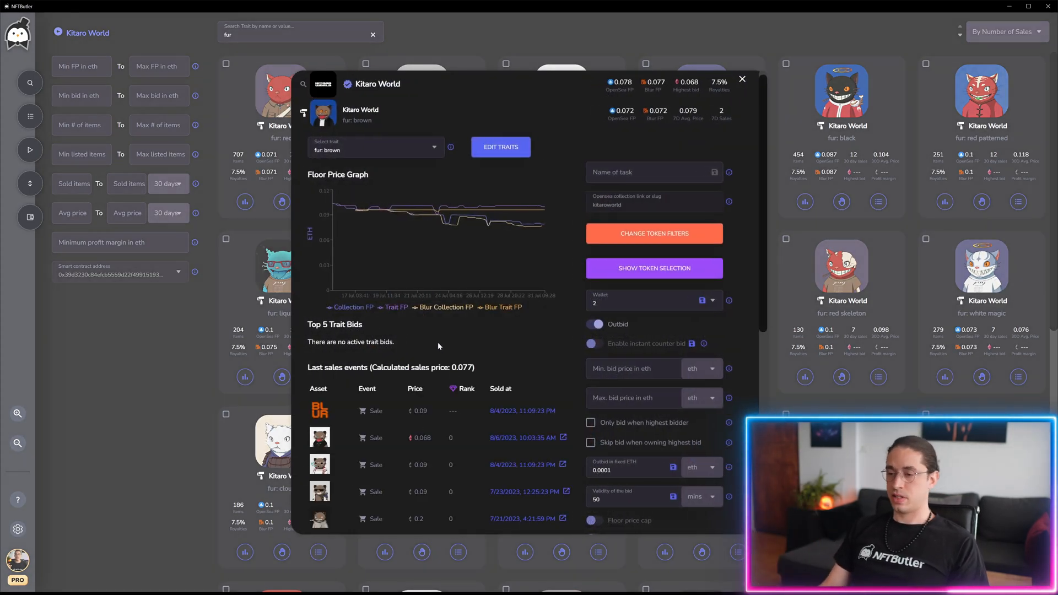
mouse_move(331, 262)
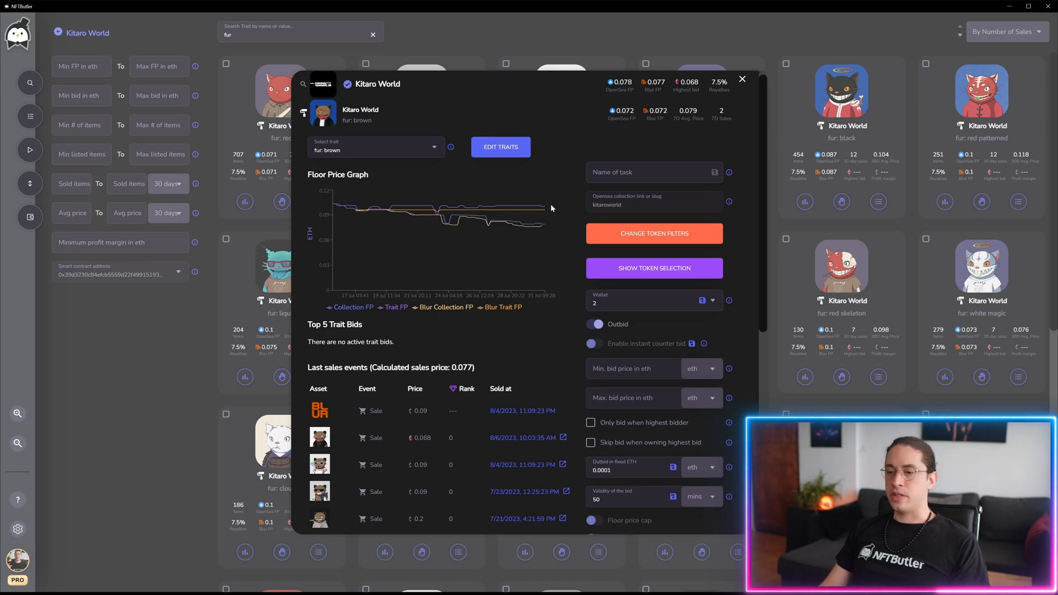
mouse_move(537, 206)
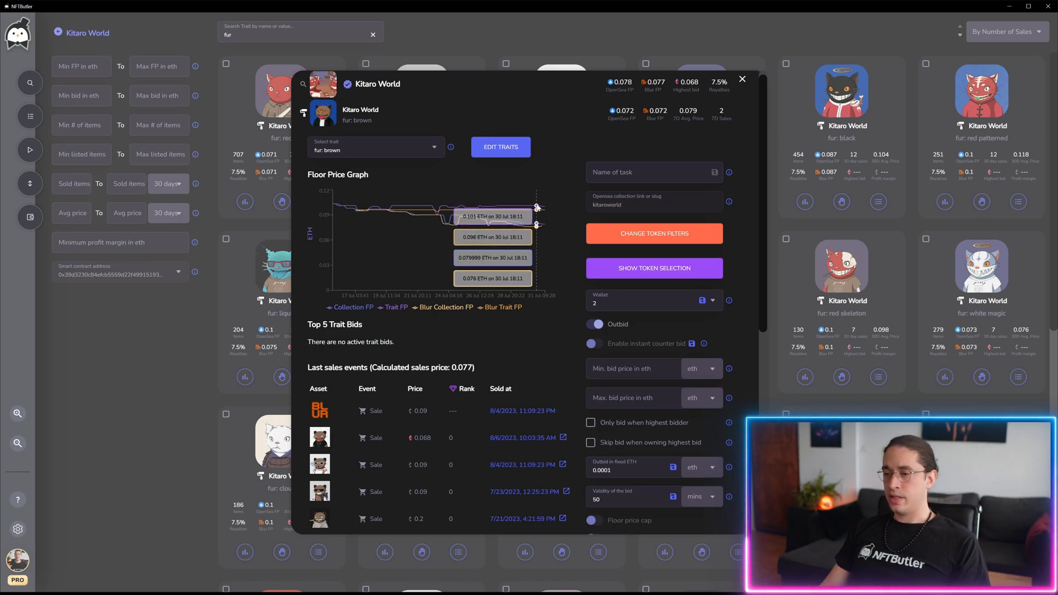
mouse_move(546, 210)
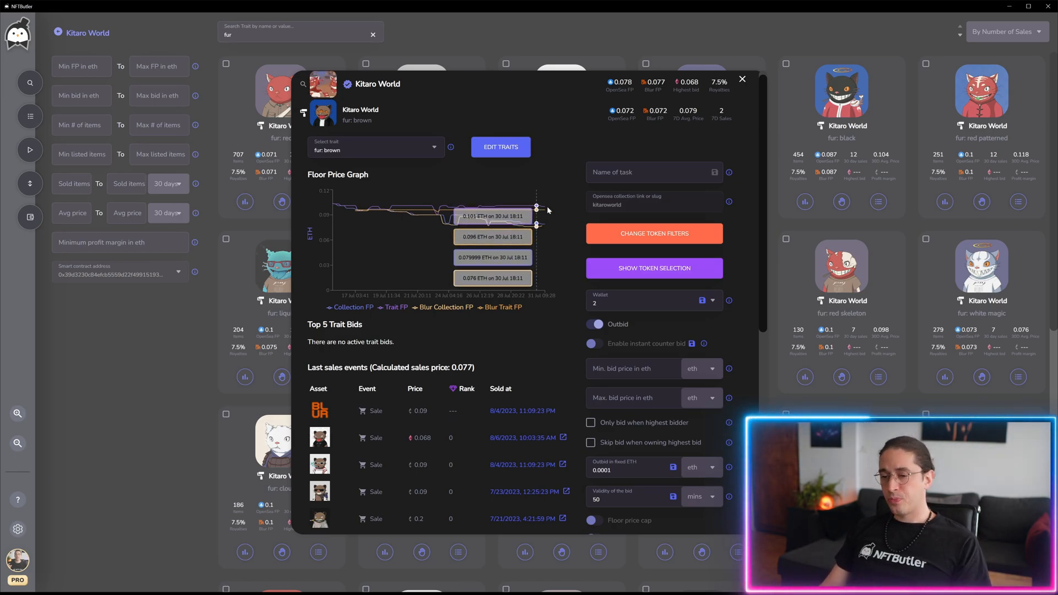
scroll("down", 3)
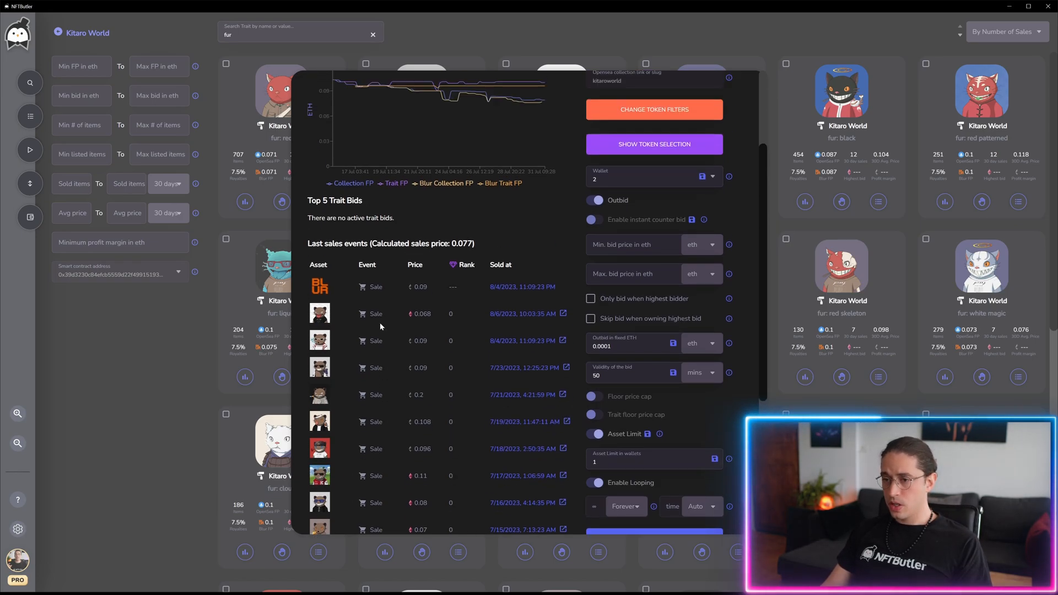
scroll("down", 3)
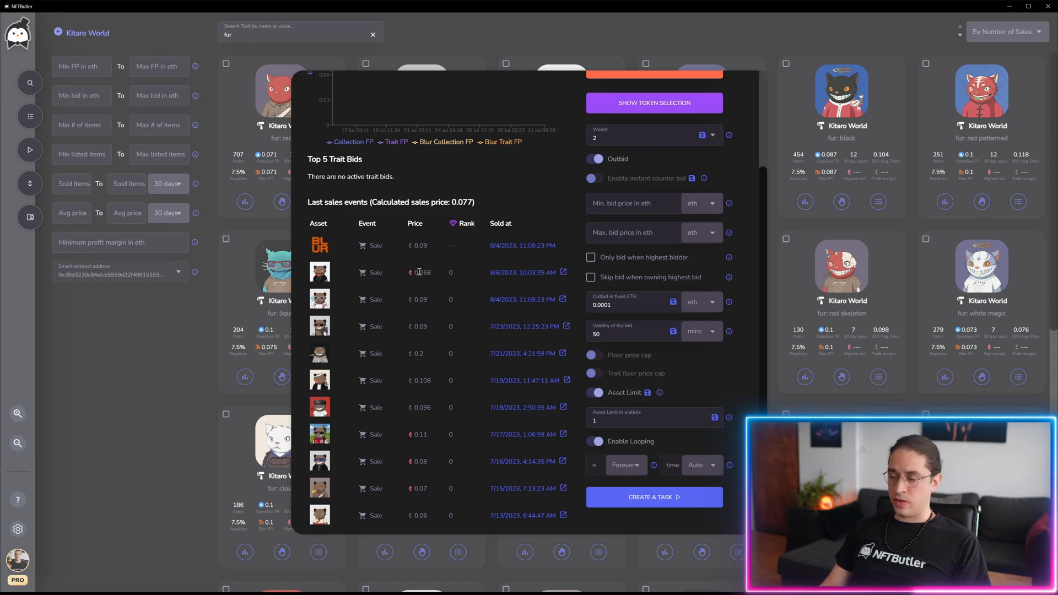
mouse_move(439, 492)
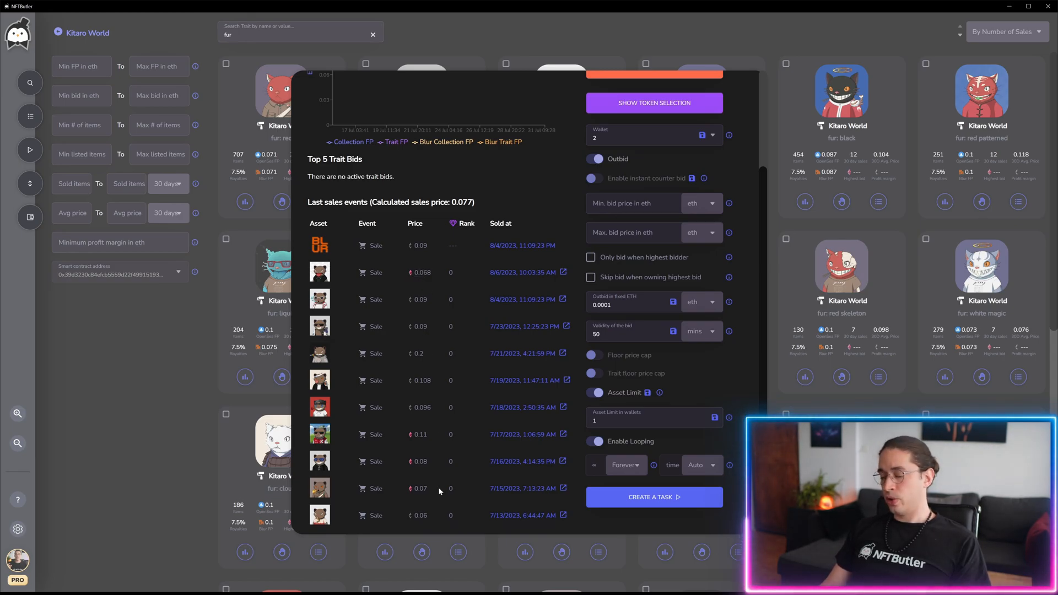
mouse_move(420, 378)
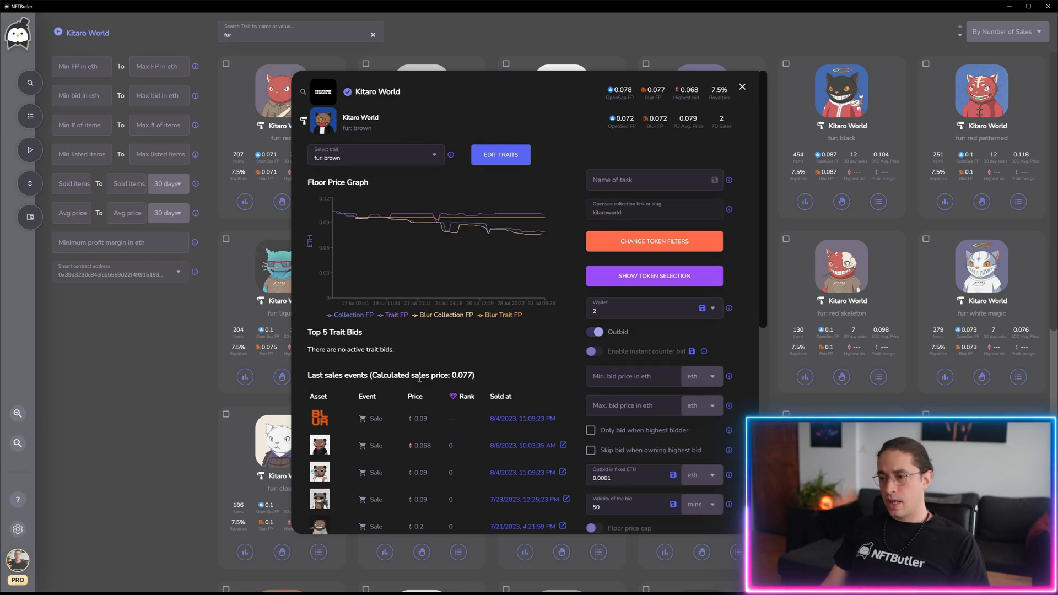
scroll("down", 3)
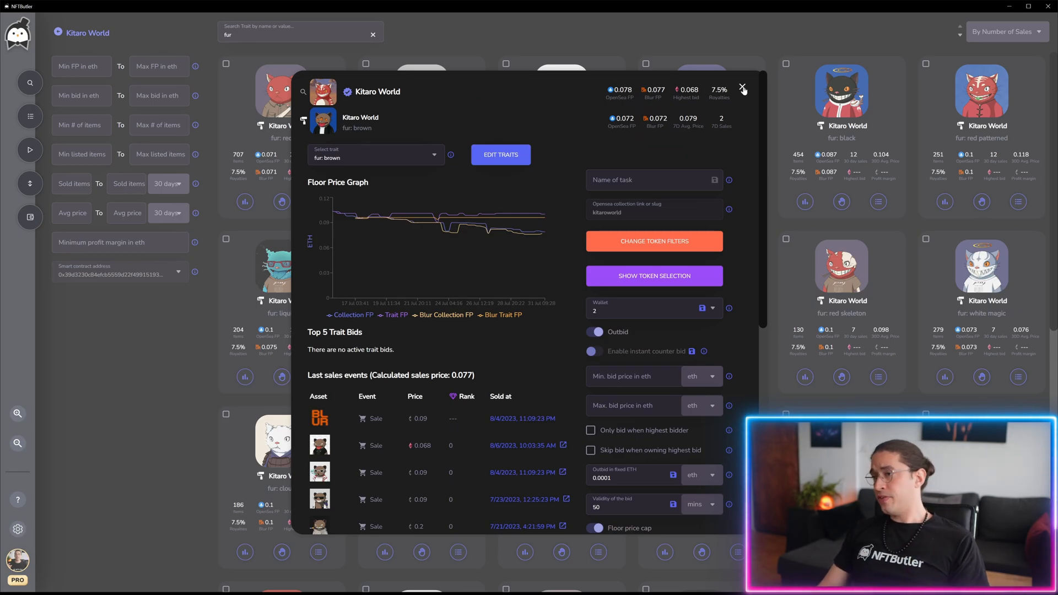
left_click(742, 88)
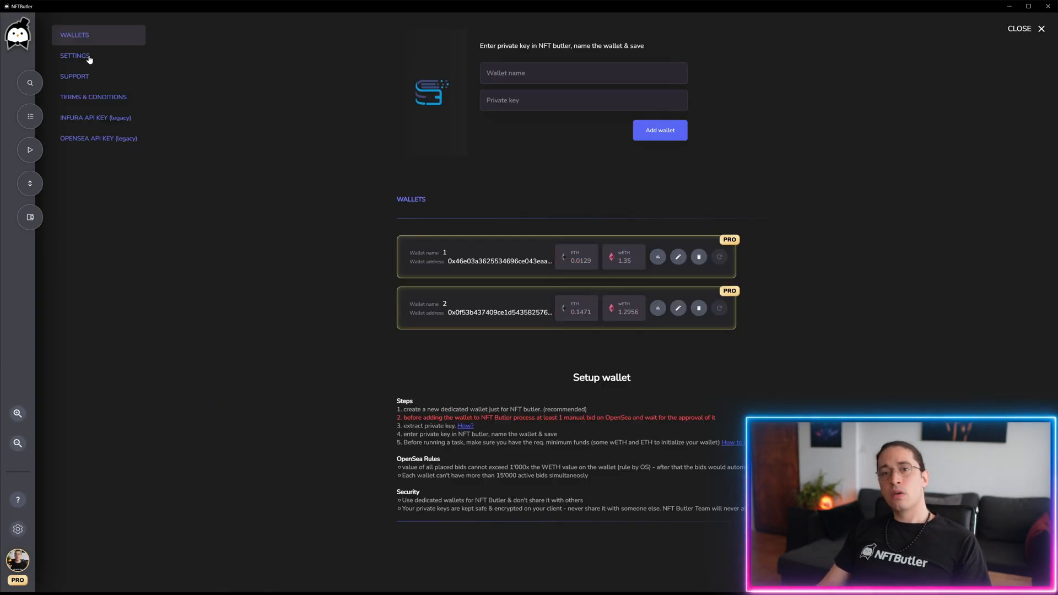
- Close the fur: brown task dialog and return to the Kitaro World fur trait grid
left_click(75, 55)
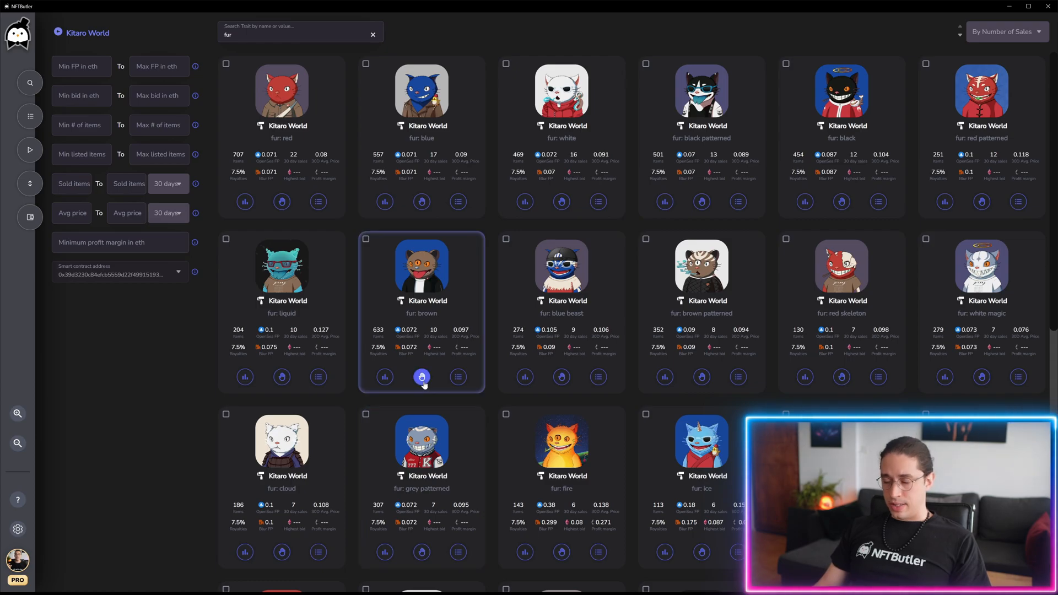
- Reopen the fur: brown bid task form with 10-minute validity, wallet 2 and asset limit 1
left_click(422, 377)
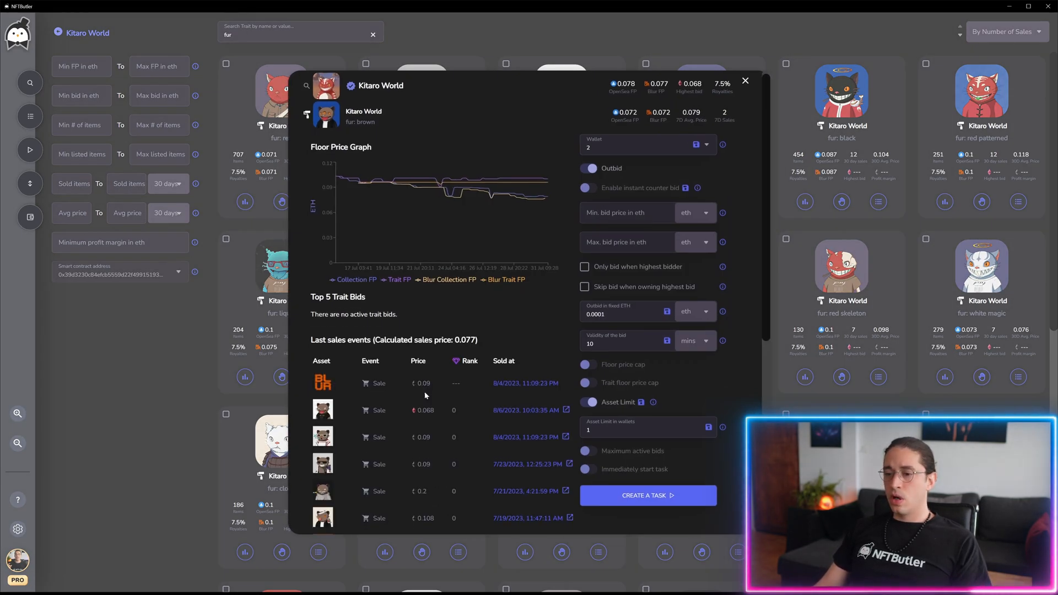
scroll("down", 3)
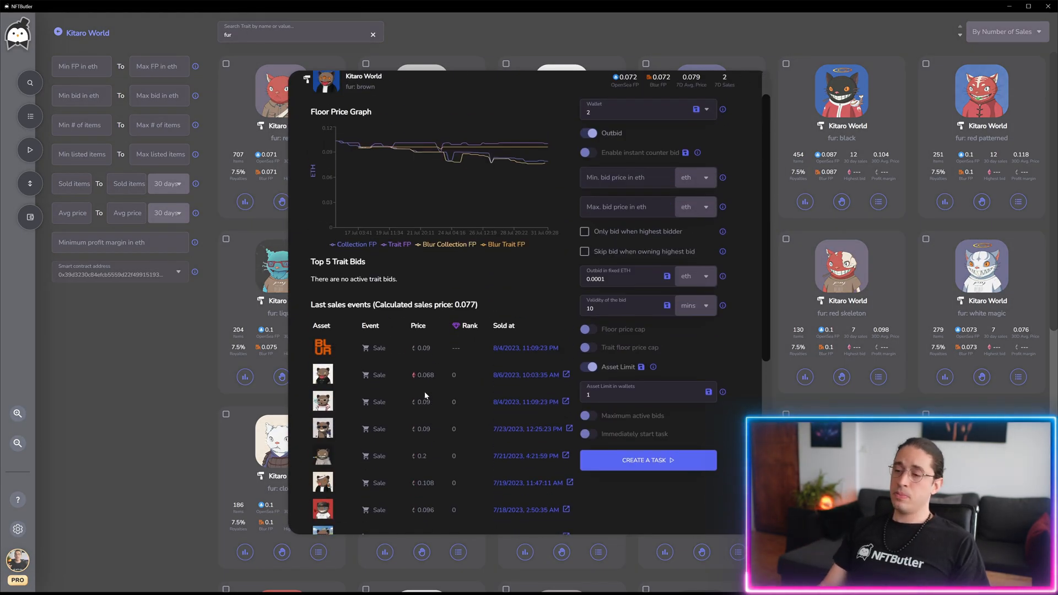
mouse_move(467, 303)
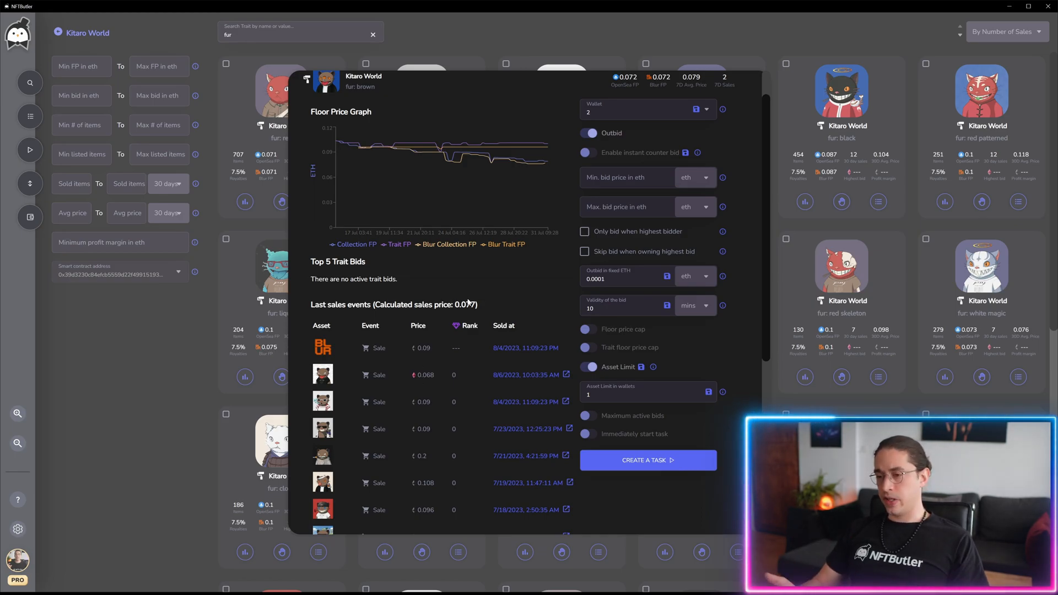
mouse_move(309, 359)
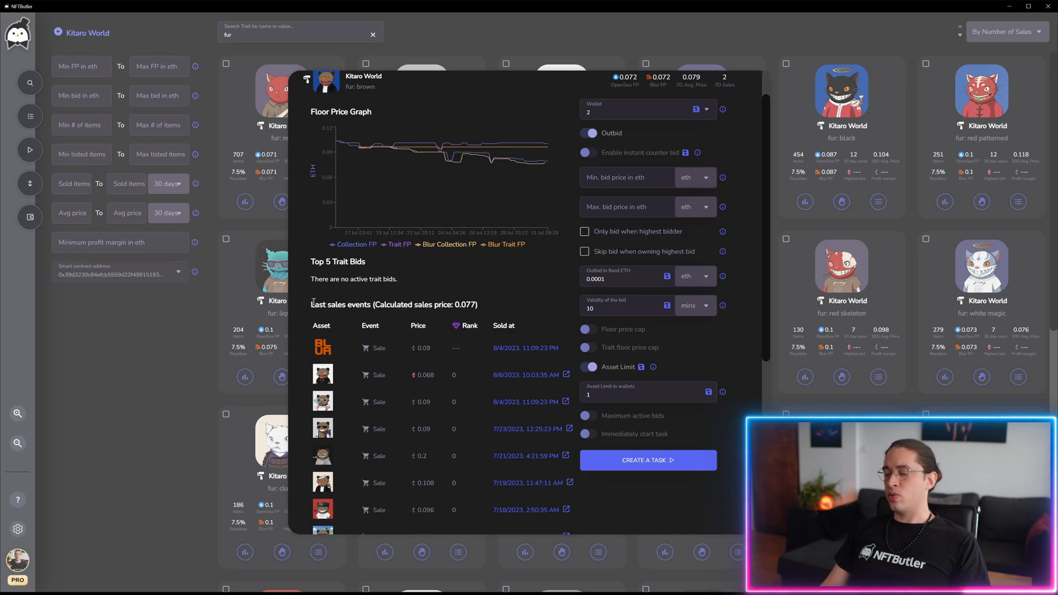
- Highlight the 'Last sales events (Calculated sales price: 0.077)' heading
triple_click(394, 304)
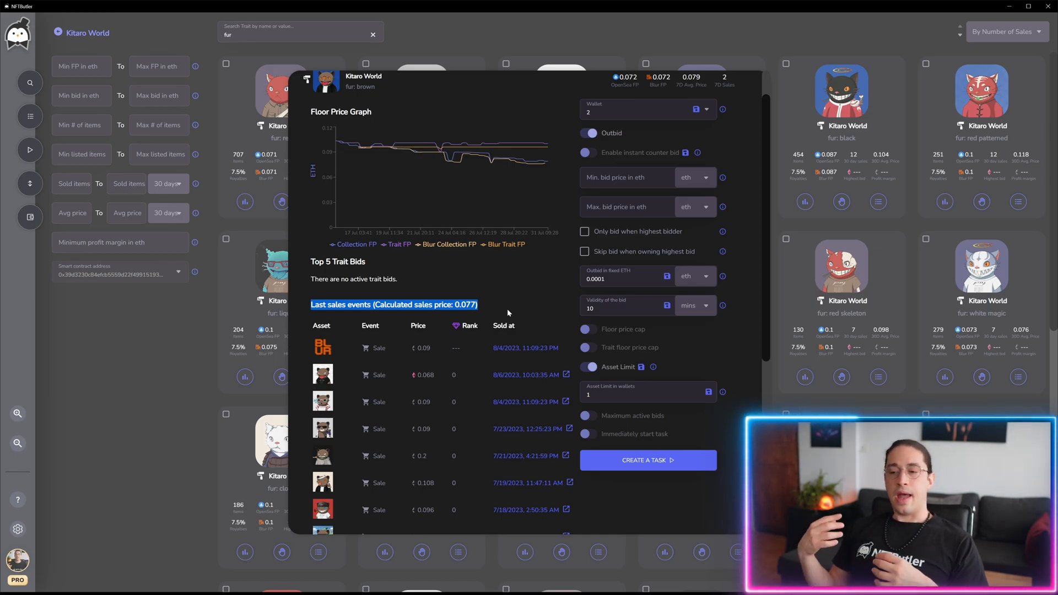
mouse_move(445, 290)
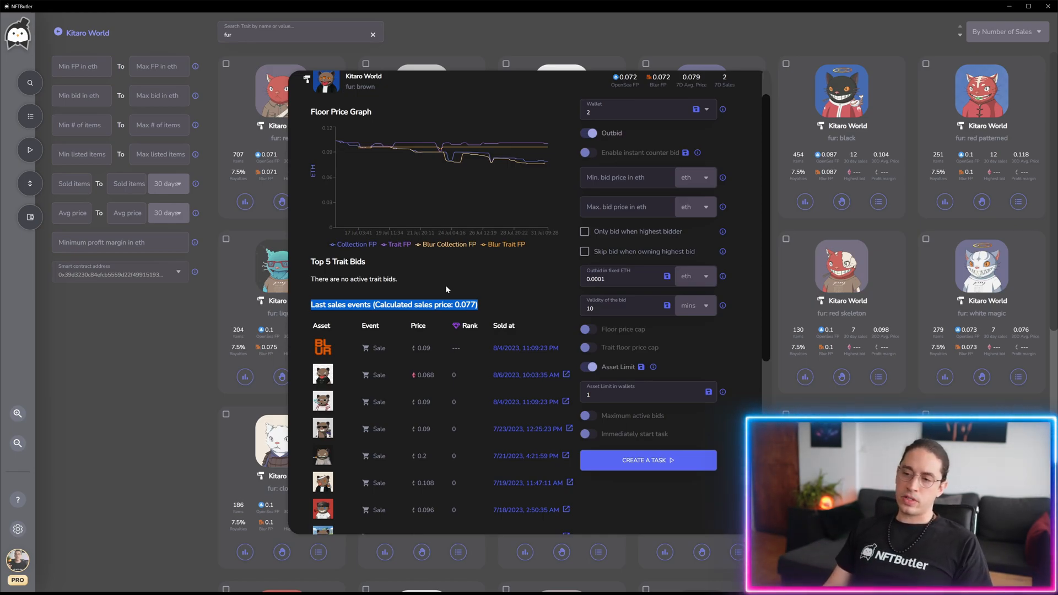
mouse_move(443, 322)
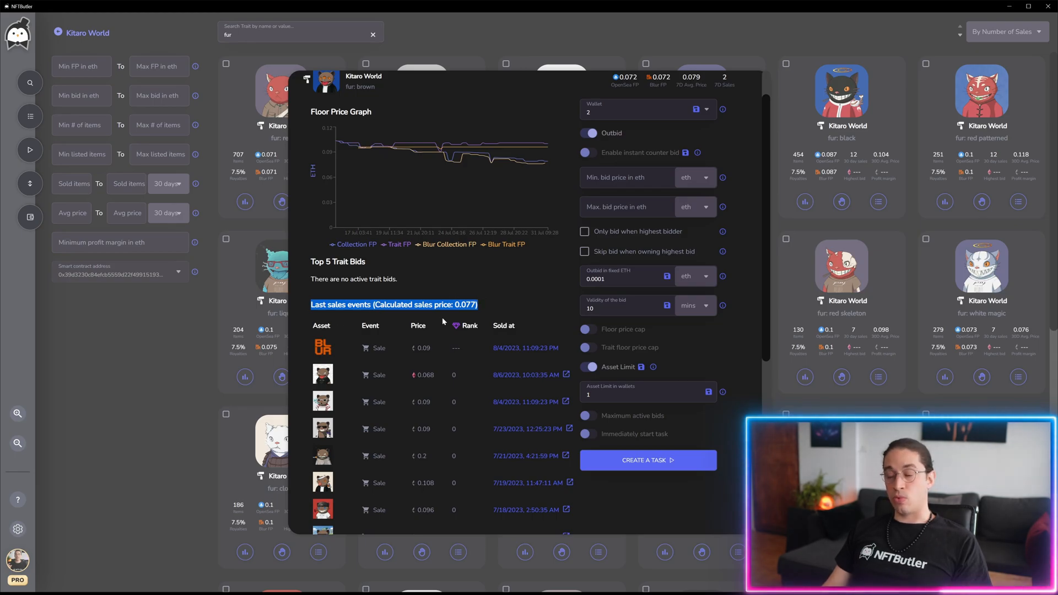